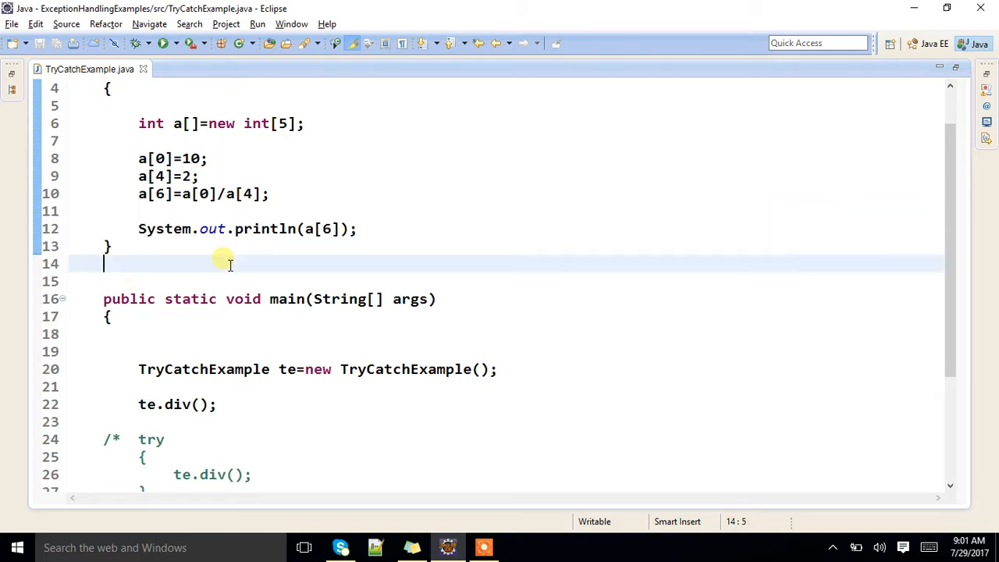
- Move the array statements from div into main, remove the div method, and save TryCatchExample
{"action": "scroll", "scroll_direction": "up", "scroll_amount": 3}
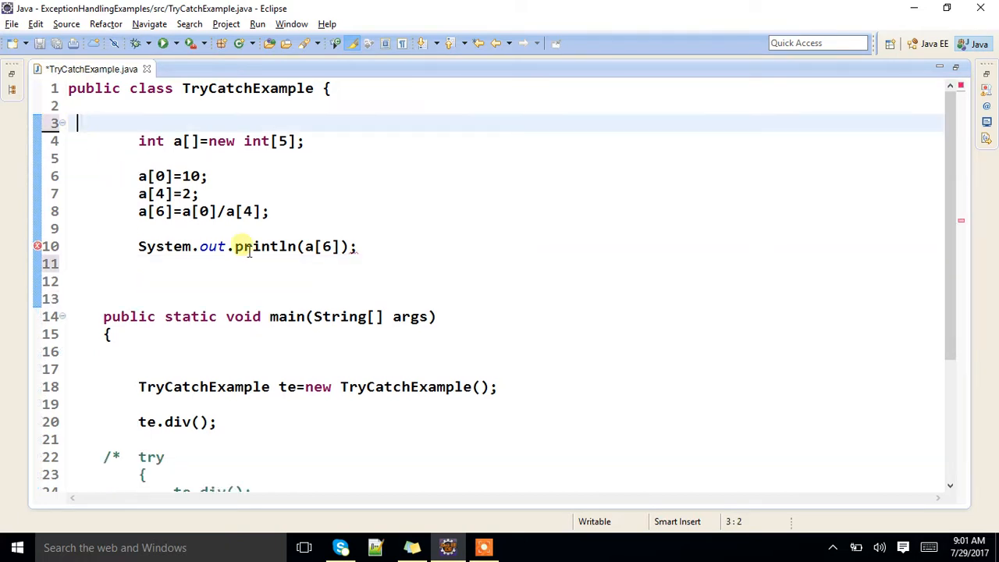
{"action": "left_click_drag", "start_coordinate": [77, 122], "coordinate": [357, 247]}
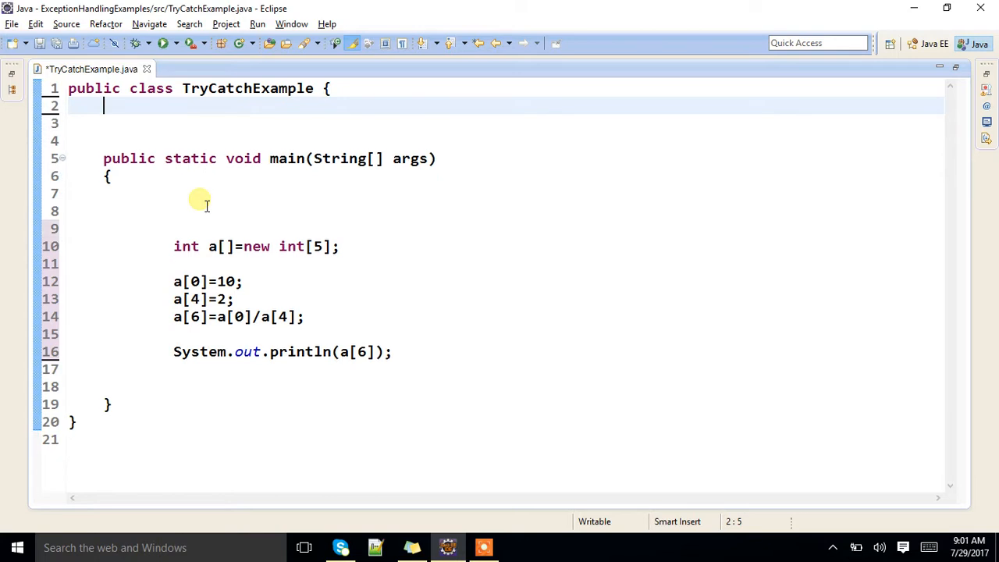
{"action": "key", "text": "BackSpace"}
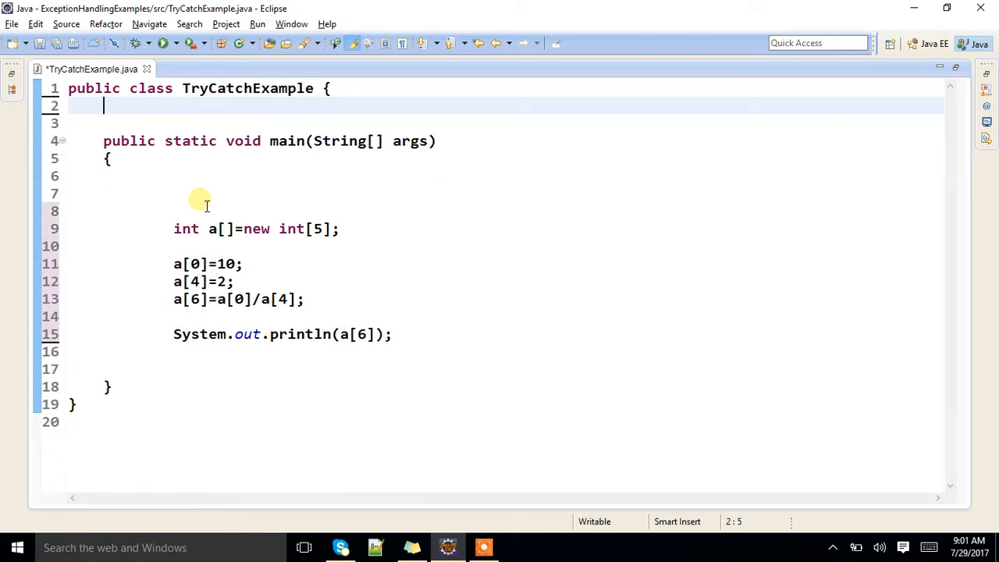
{"action": "key", "text": "ctrl+s"}
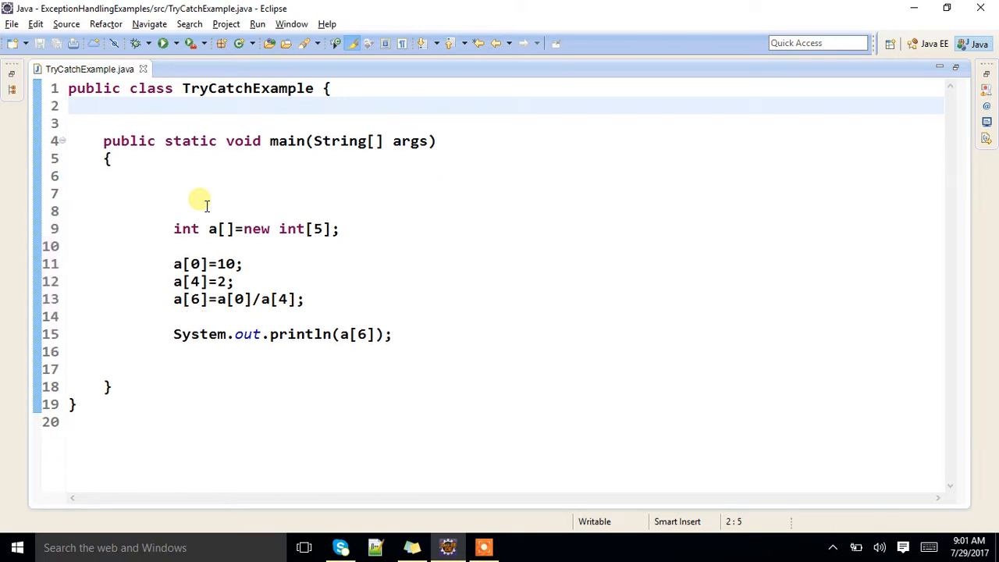
- Wrap the array code in main inside a try { } block
{"action": "left_click", "coordinate": [225, 194]}
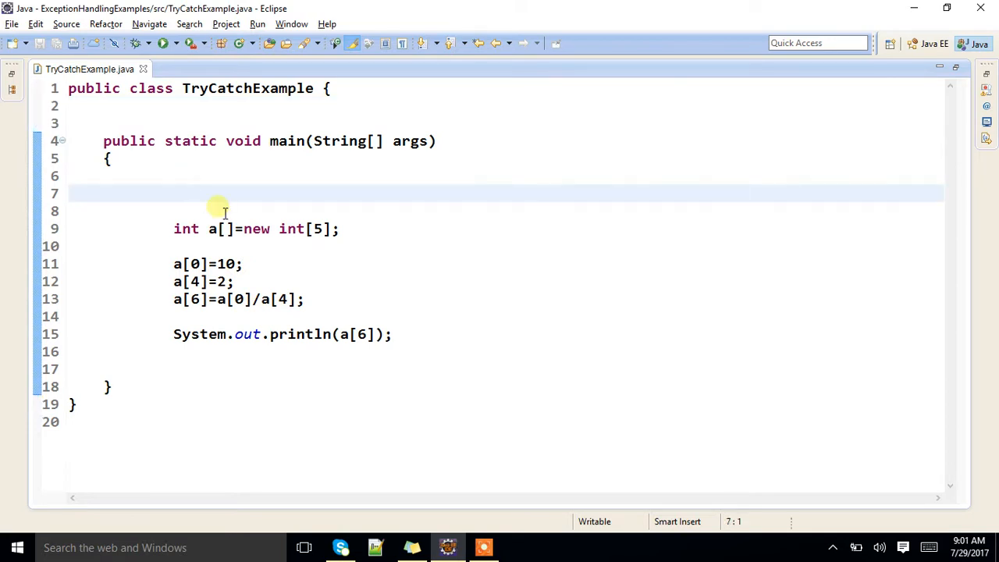
{"action": "type", "text": "try"}
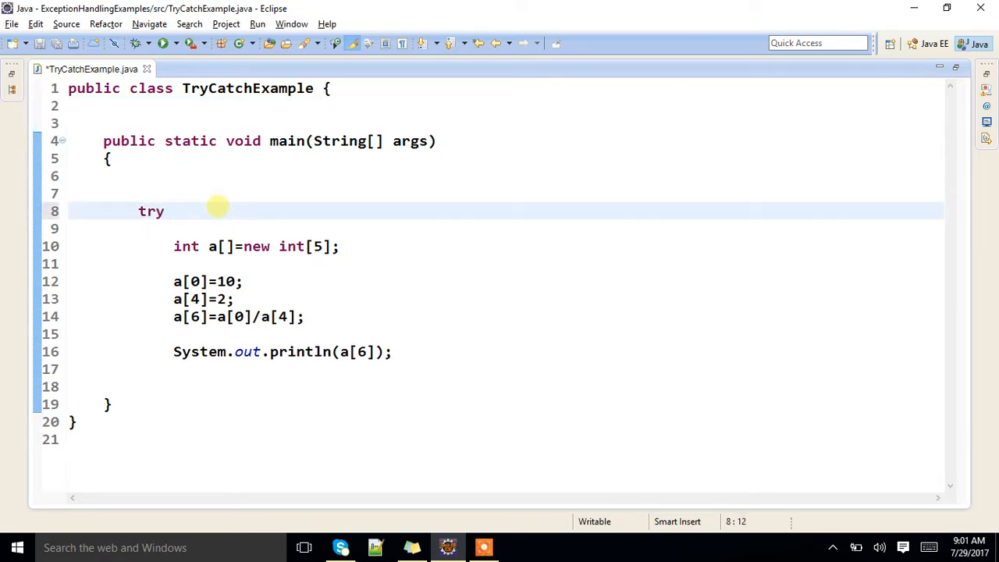
{"action": "type", "text": "{"}
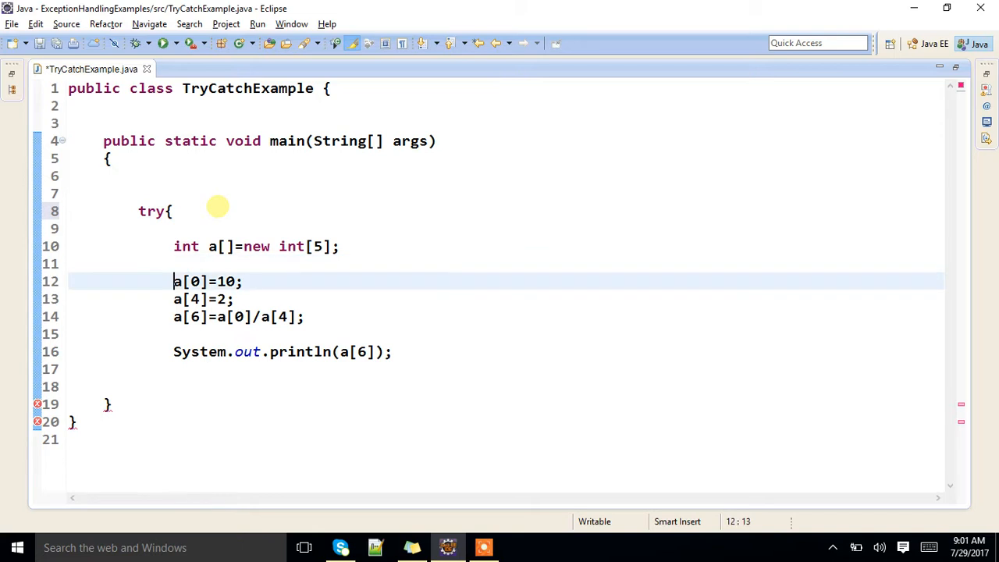
{"action": "type", "text": "}"}
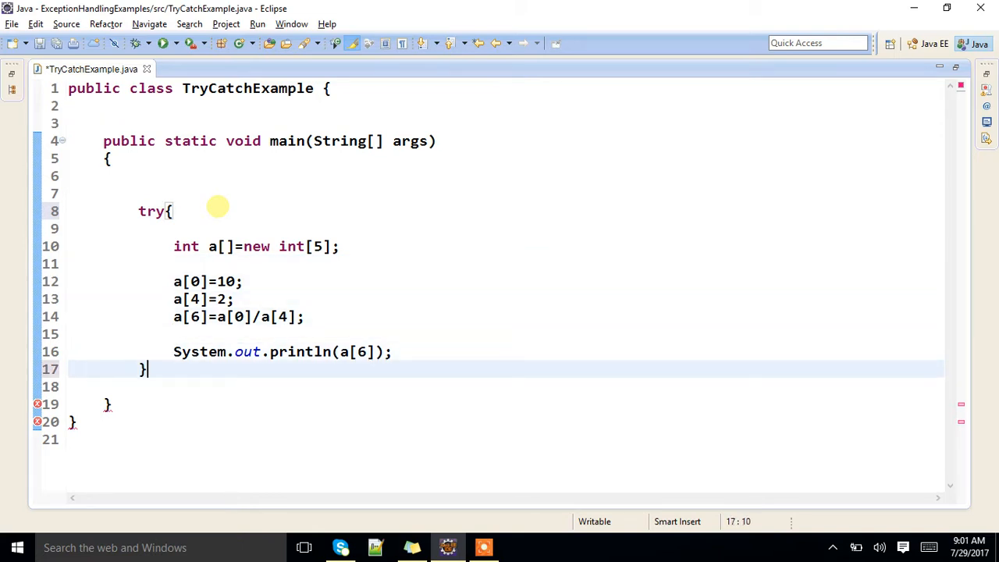
- Add catch(Exception e1) printing "Main Exception" after the try block
{"action": "type", "text": "cat"}
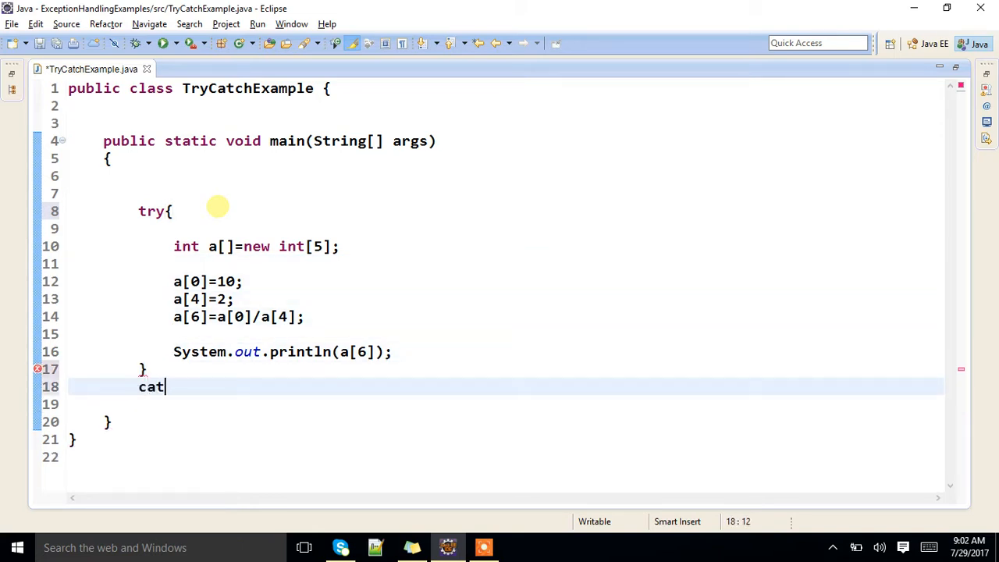
{"action": "type", "text": "ch()"}
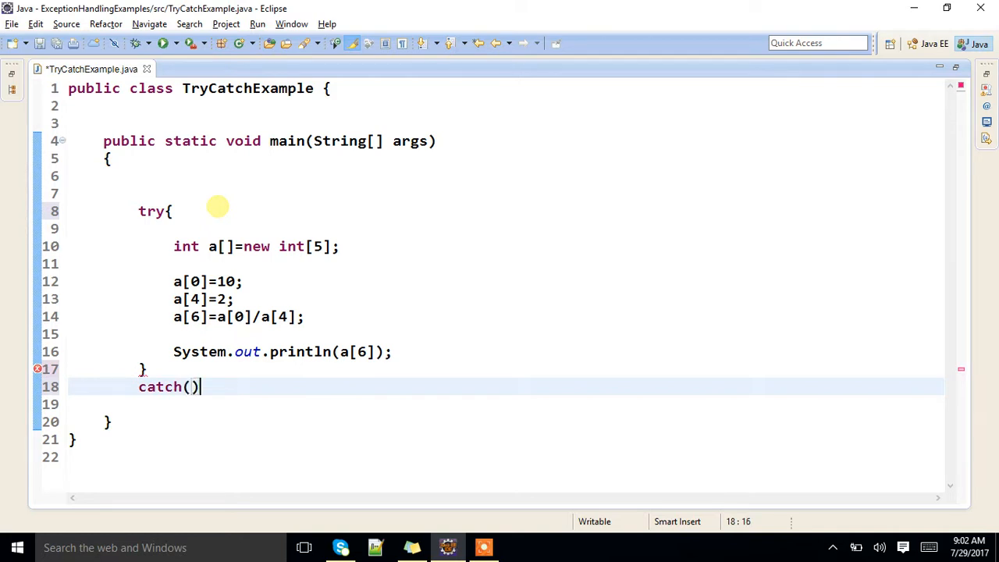
{"action": "type", "text": "Exception e"}
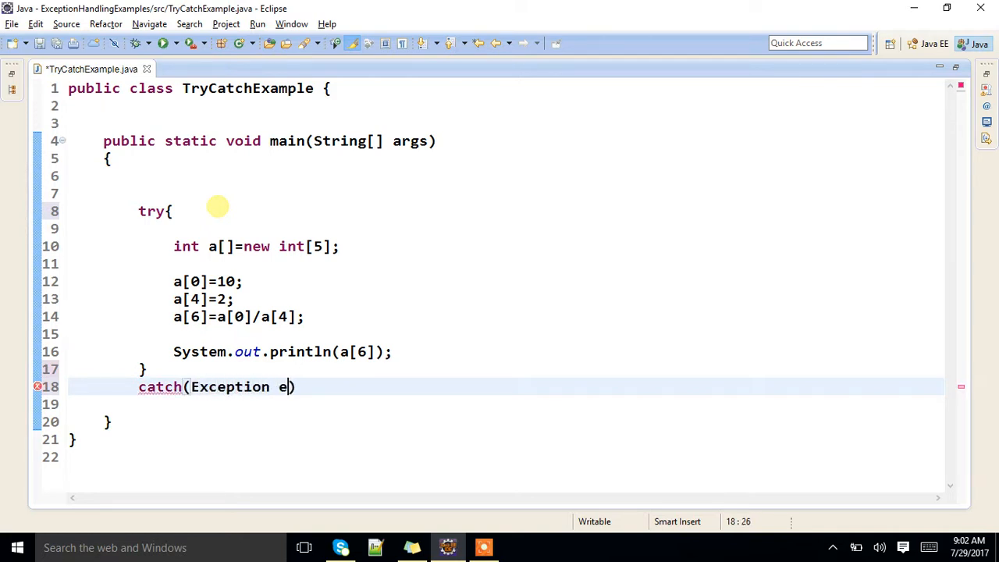
{"action": "type", "text": "1"}
{"action": "type", "text": "System.out.println(\"\");"}
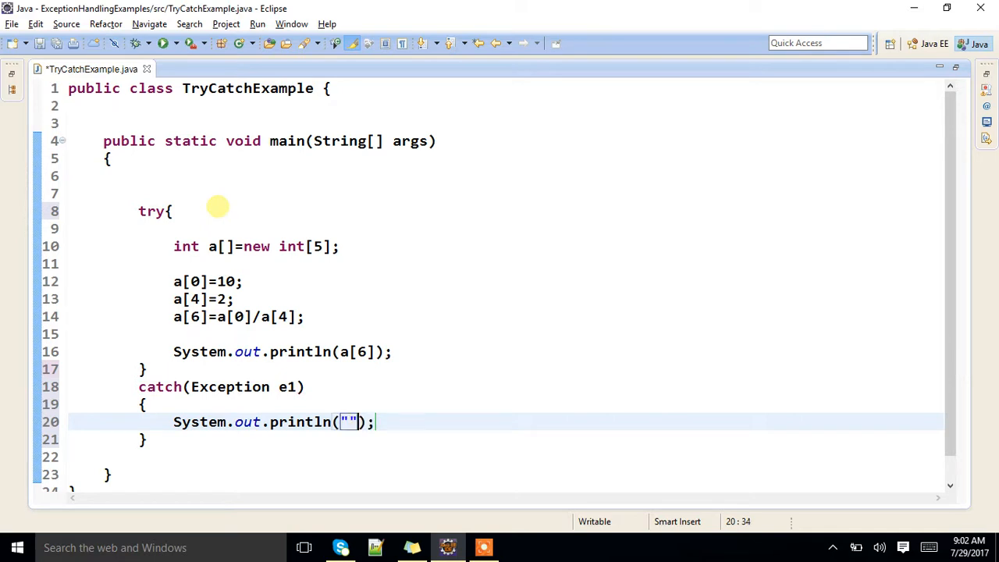
{"action": "type", "text": "Main"}
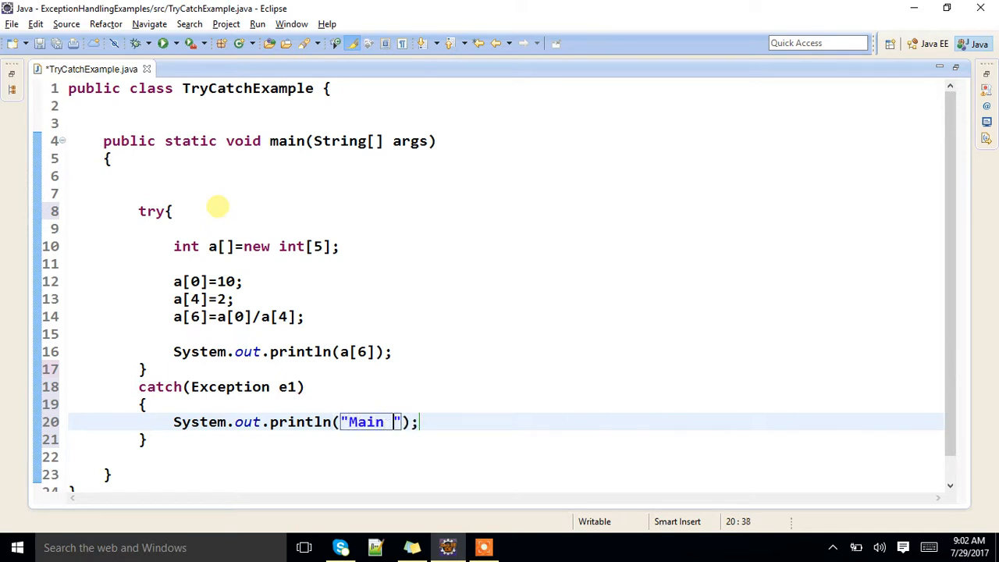
{"action": "type", "text": "Exception"}
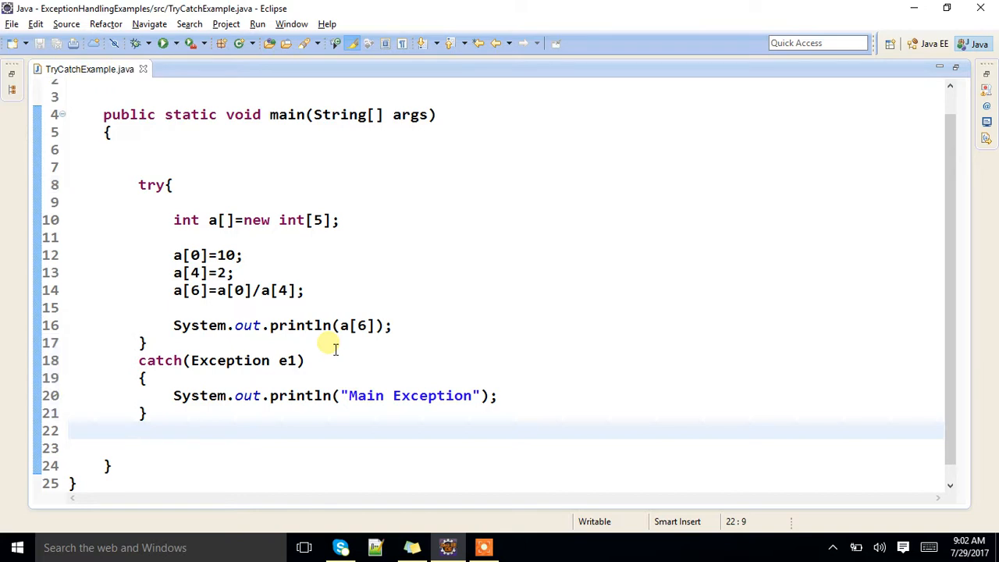
{"action": "mouse_move", "coordinate": [164, 431]}
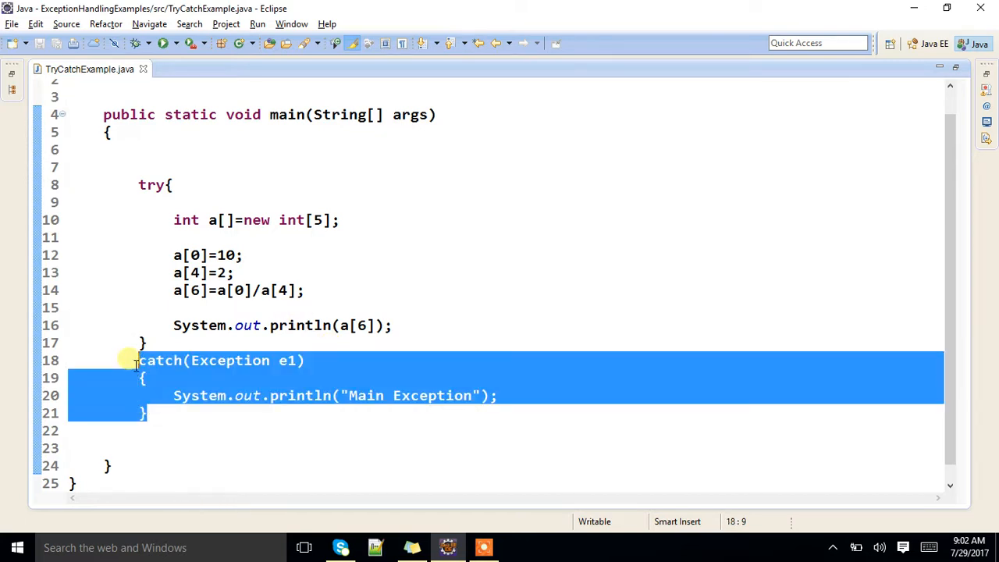
- Comment out the Exception catch and add a new catch for ArrayIndexOutOfBoundsException via content assist
{"action": "key", "text": "ctrl+shift+/"}
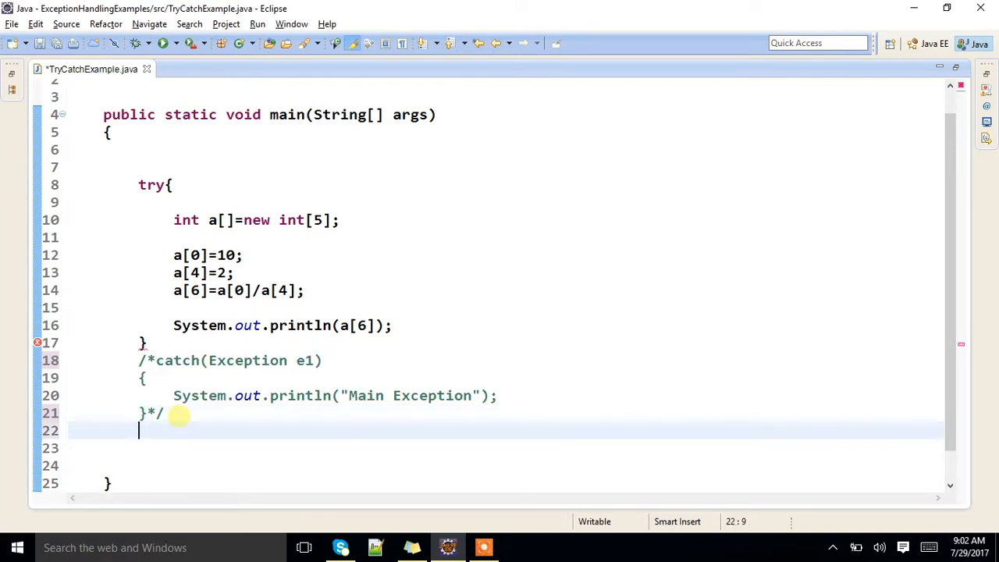
{"action": "type", "text": "catch(Exception e1)"}
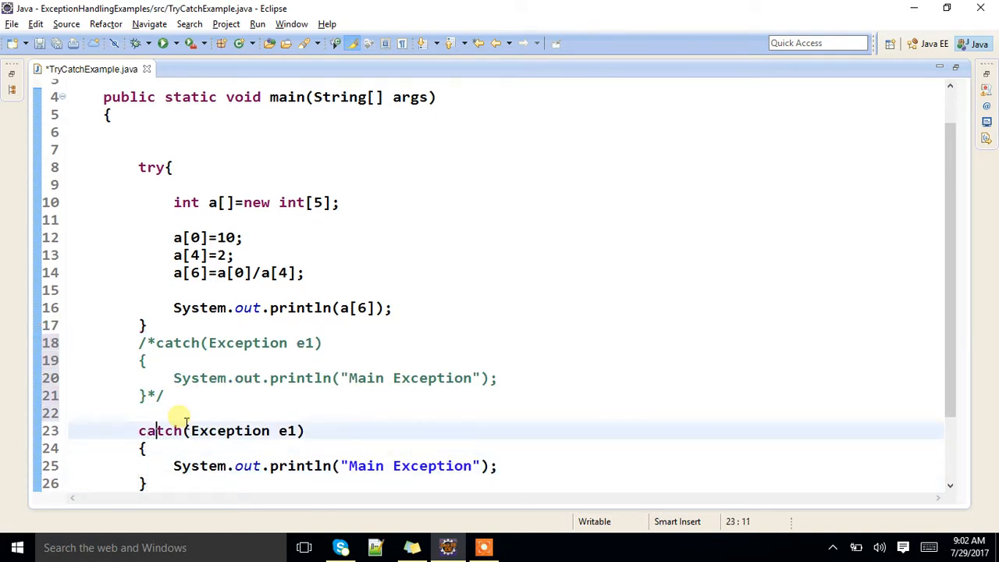
{"action": "double_click", "coordinate": [228, 431]}
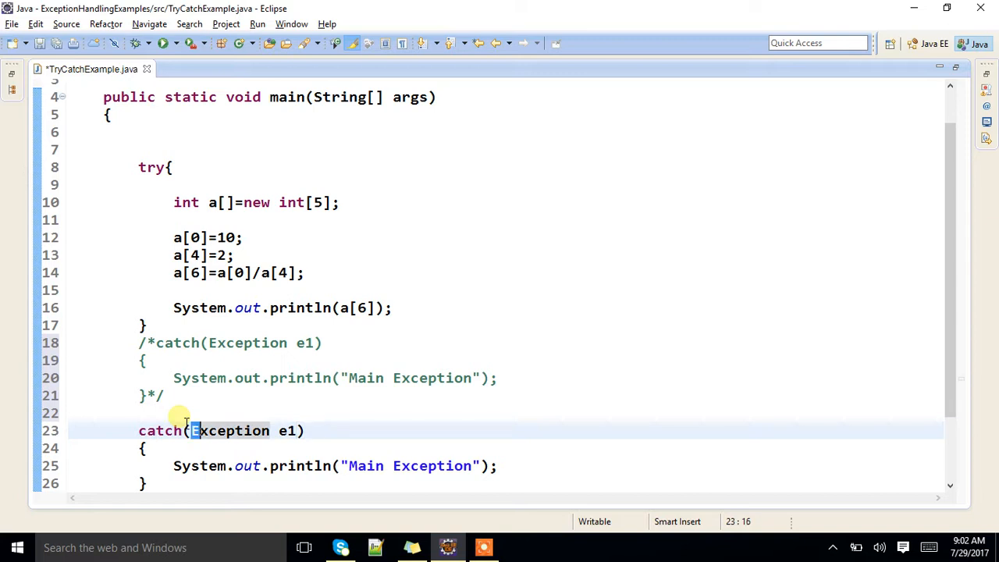
{"action": "double_click", "coordinate": [229, 431]}
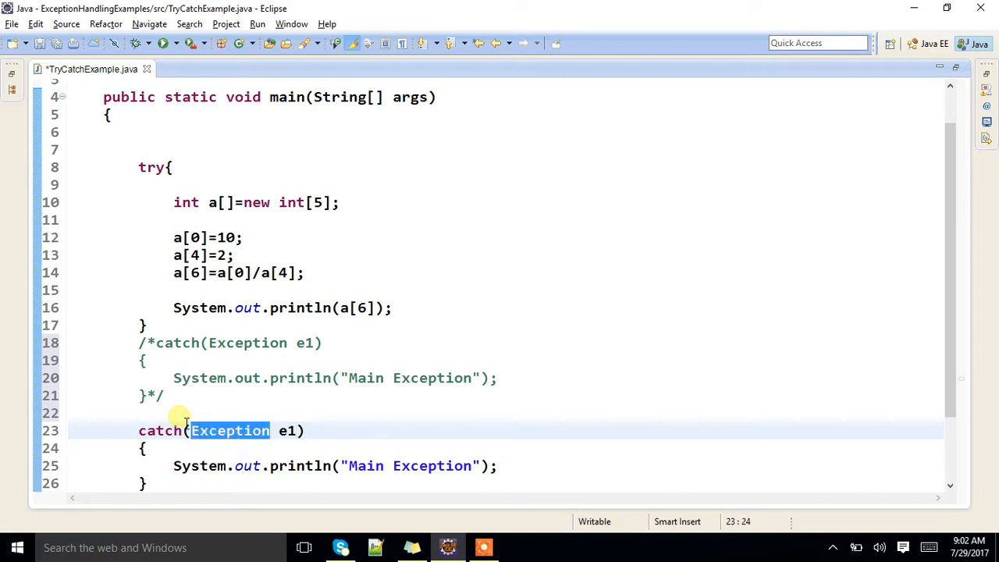
{"action": "type", "text": "Arra"}
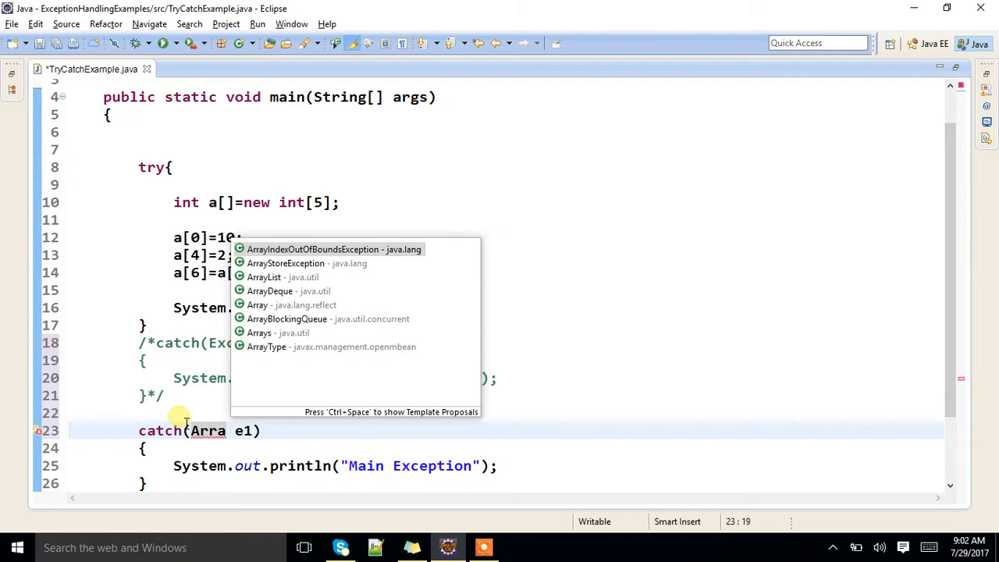
{"action": "double_click", "coordinate": [335, 250]}
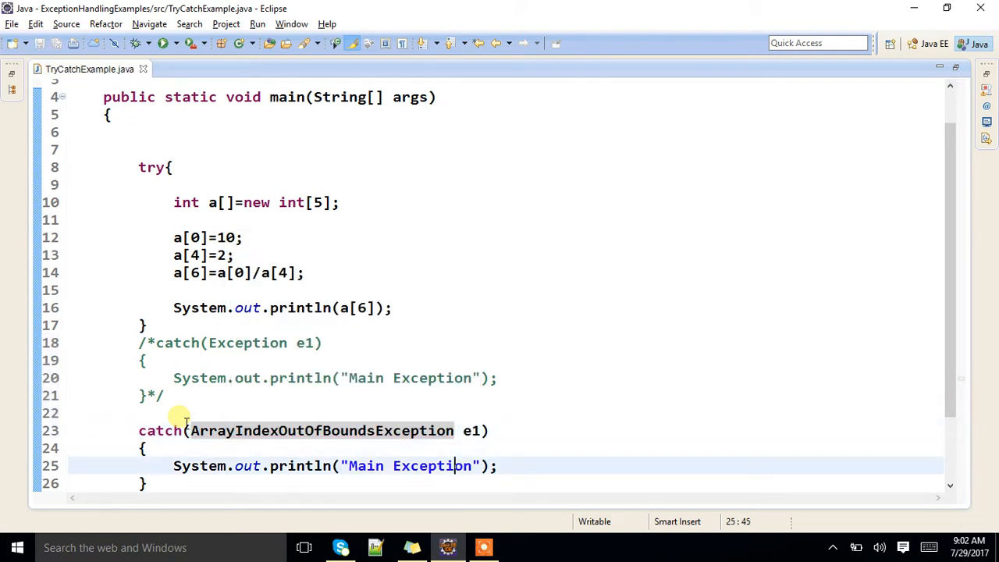
- Replace the new catch's println message with "ArrayIndexOutOfBoundsException"
{"action": "double_click", "coordinate": [321, 431]}
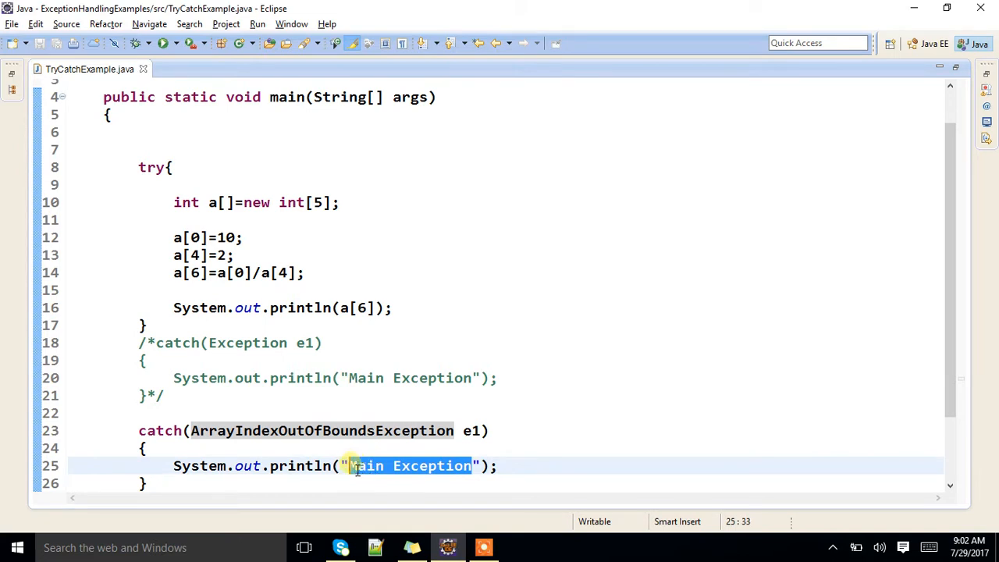
{"action": "type", "text": "ArrayIndexOutOfBoundsException"}
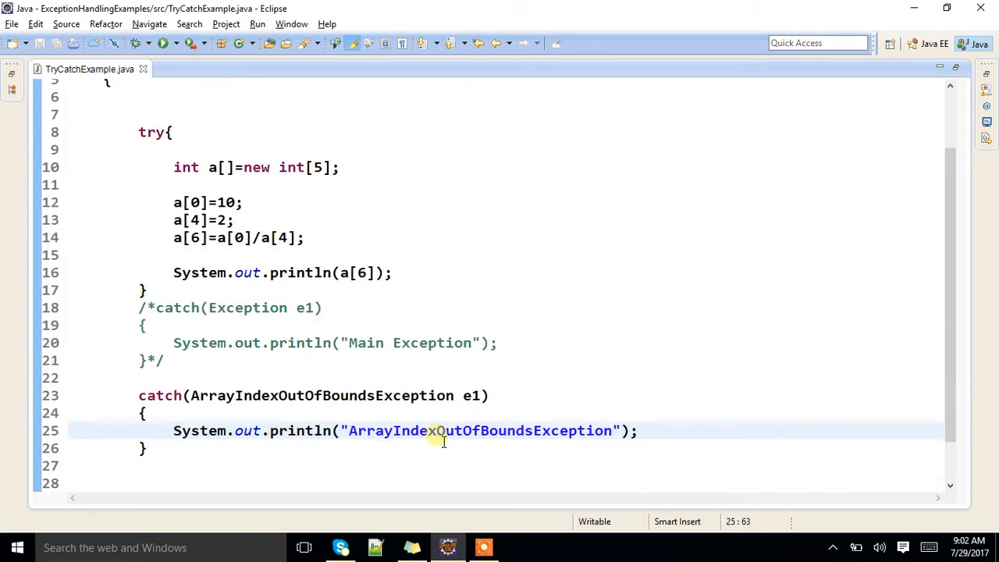
- Run TryCatchExample as a Java application, printing ArrayIndexOutOfBoundsException
{"action": "right_click", "coordinate": [444, 431]}
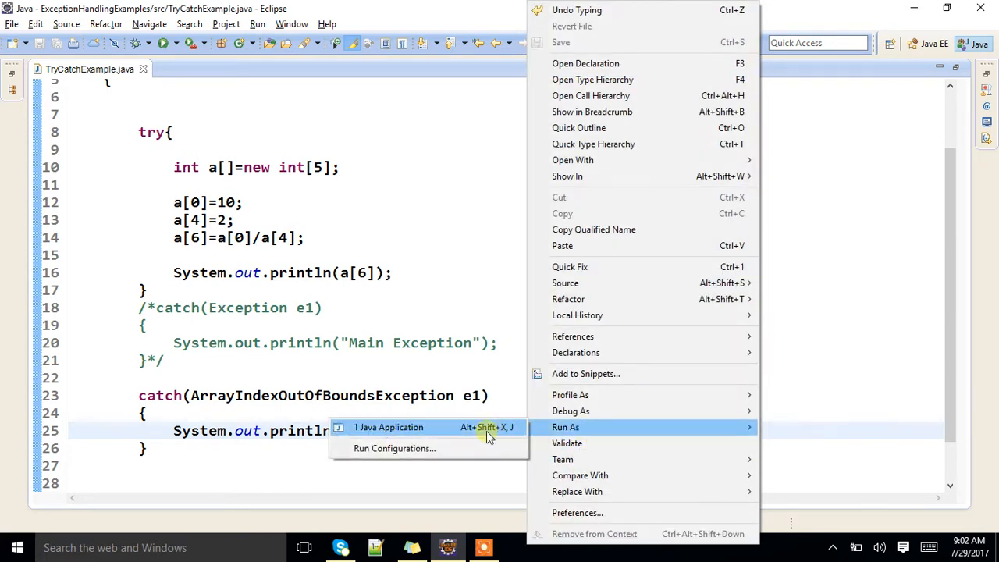
{"action": "left_click", "coordinate": [388, 428]}
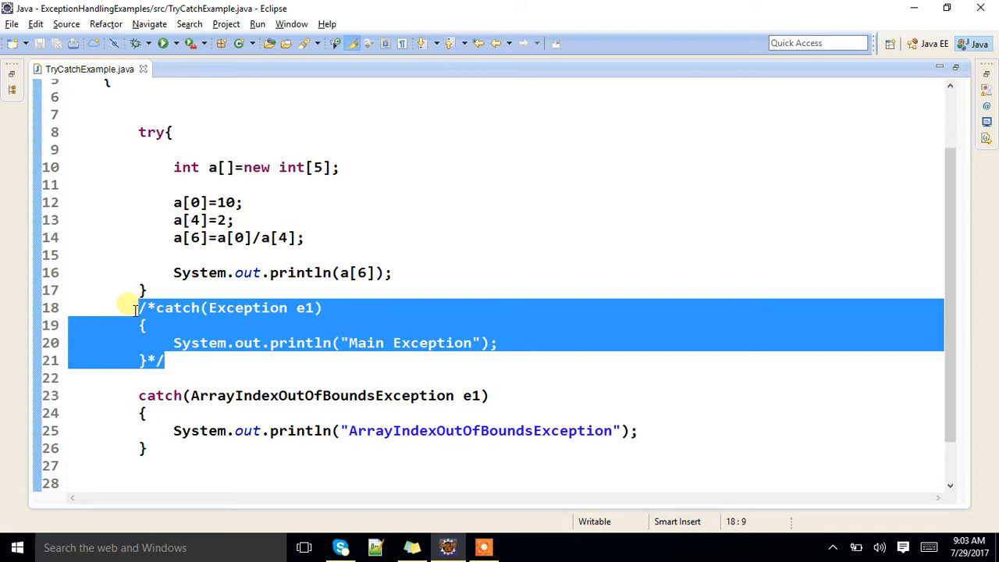
{"action": "mouse_move", "coordinate": [372, 440]}
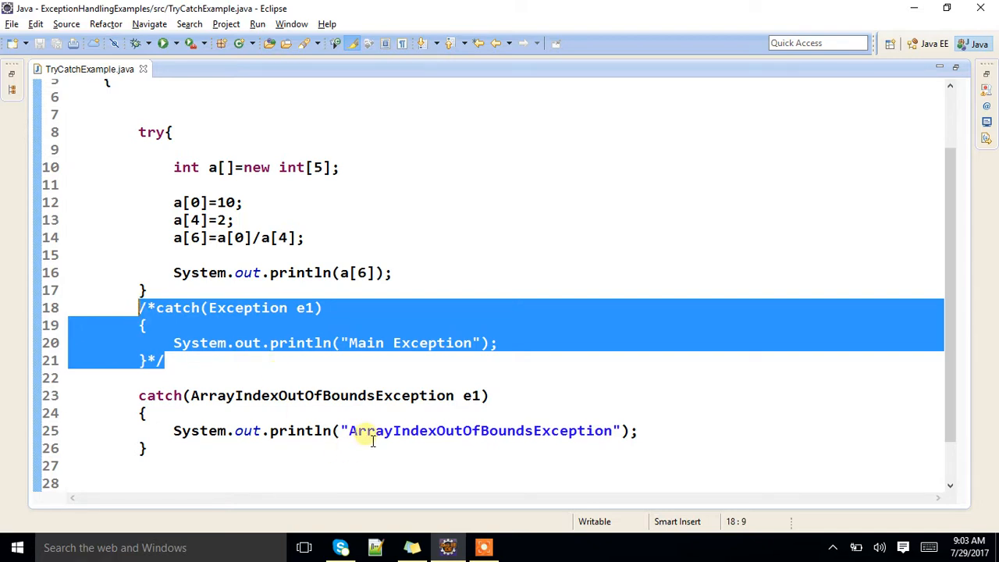
{"action": "mouse_move", "coordinate": [362, 431]}
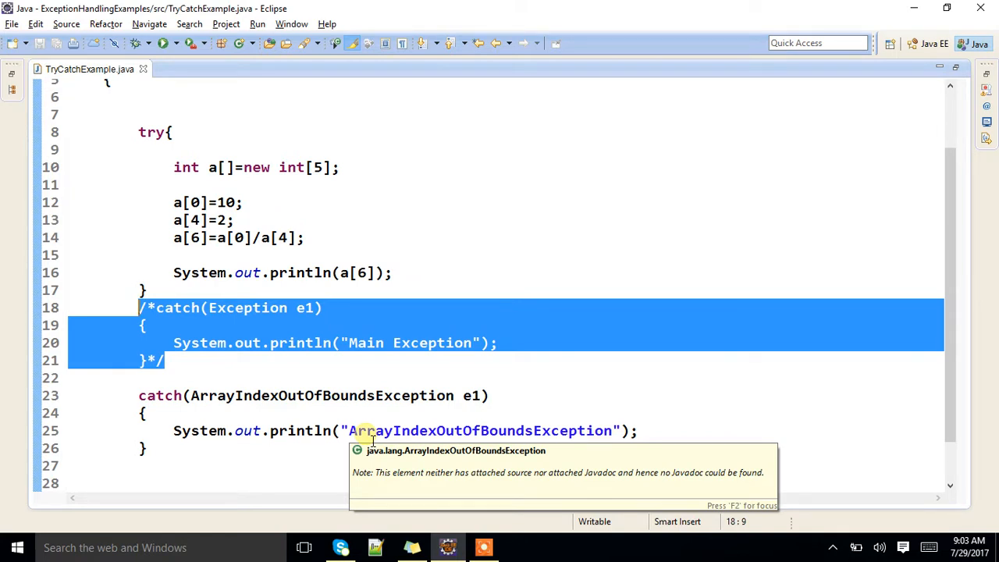
- Select the ArrayIndexOutOfBoundsException catch block now flagged unreachable after the Exception catch
{"action": "left_click", "coordinate": [465, 431]}
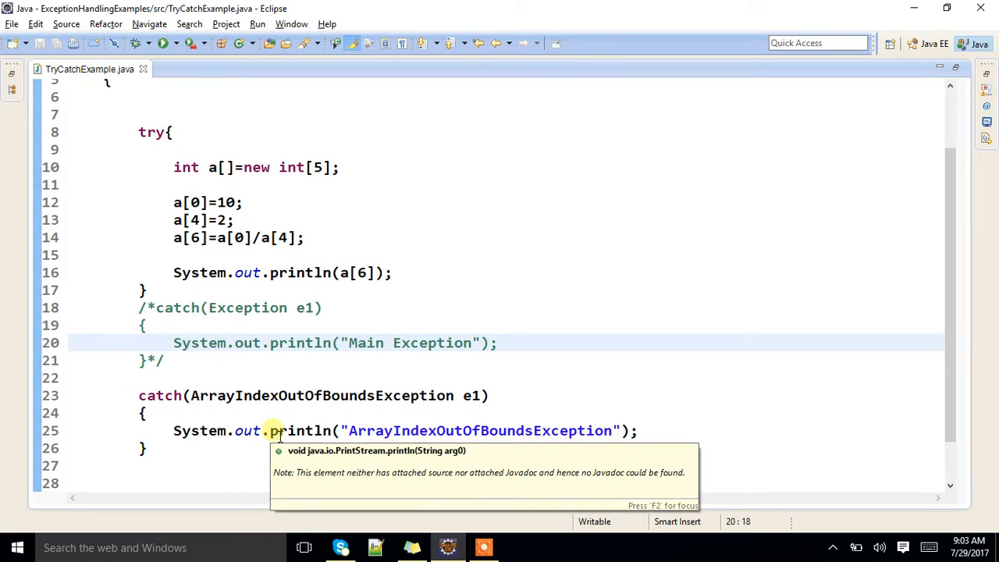
{"action": "mouse_move", "coordinate": [589, 474]}
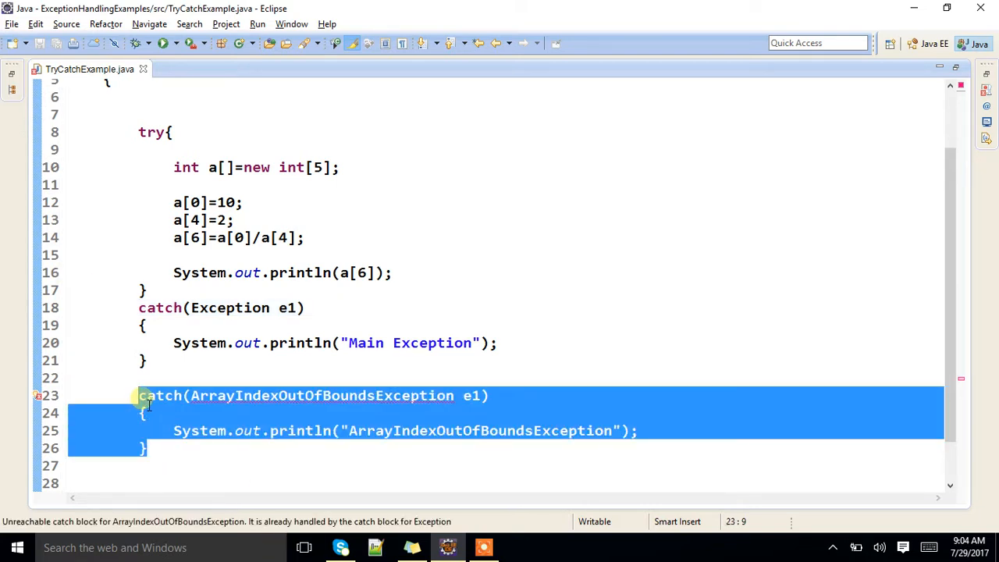
- Move the ArrayIndexOutOfBoundsException catch above catch(Exception e1), clearing the unreachable-block error
{"action": "key", "text": "Delete"}
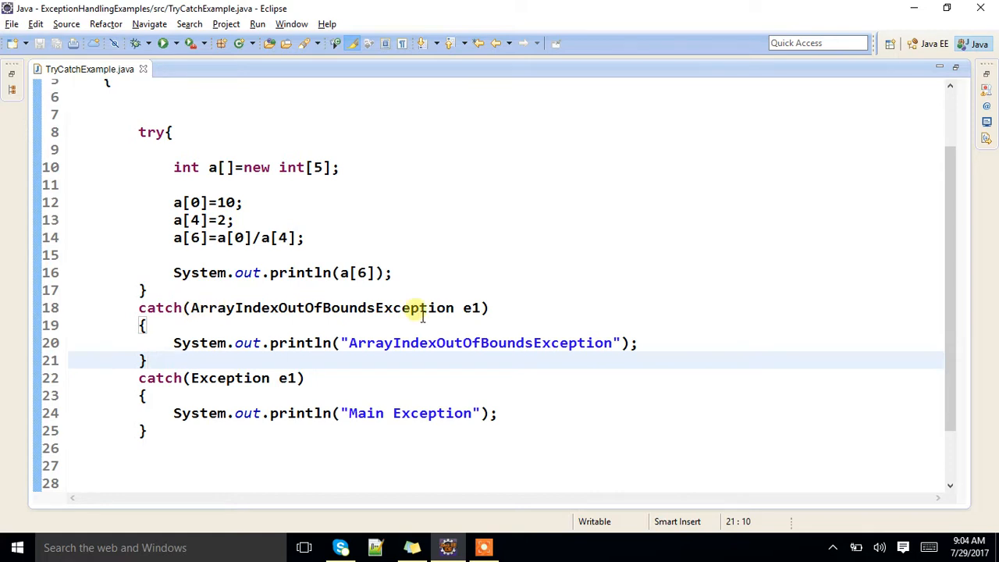
{"action": "mouse_move", "coordinate": [528, 315]}
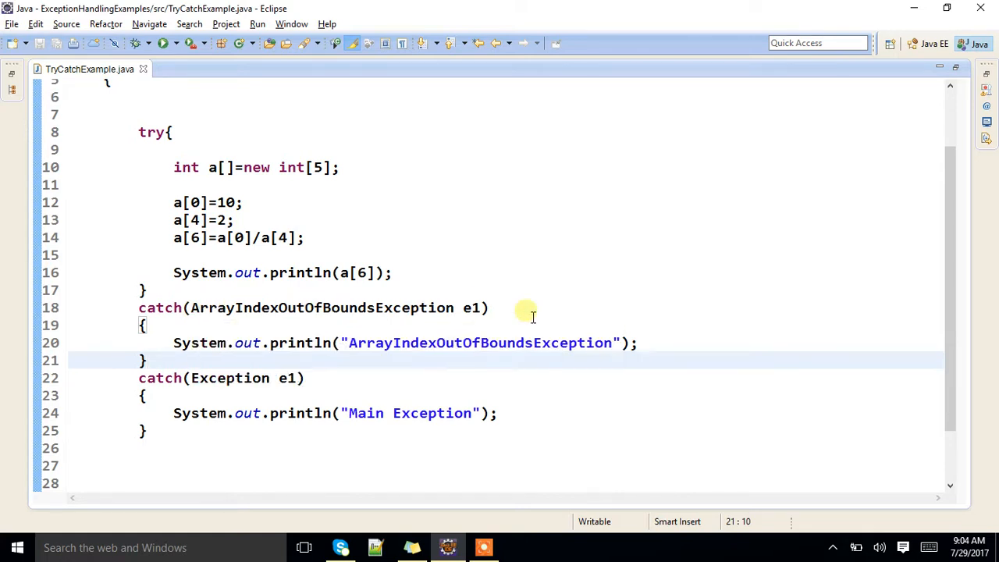
{"action": "mouse_move", "coordinate": [443, 286]}
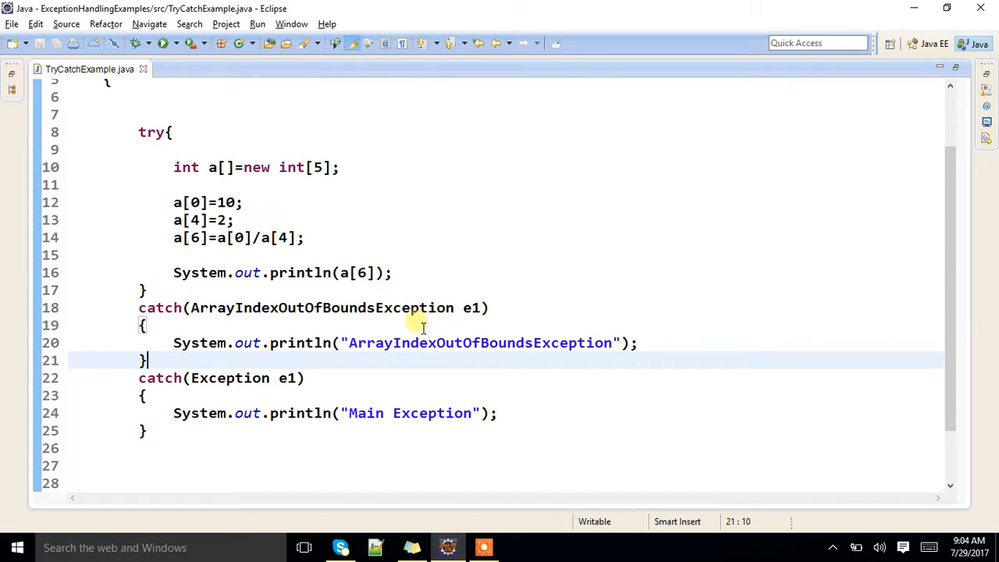
{"action": "mouse_move", "coordinate": [219, 434]}
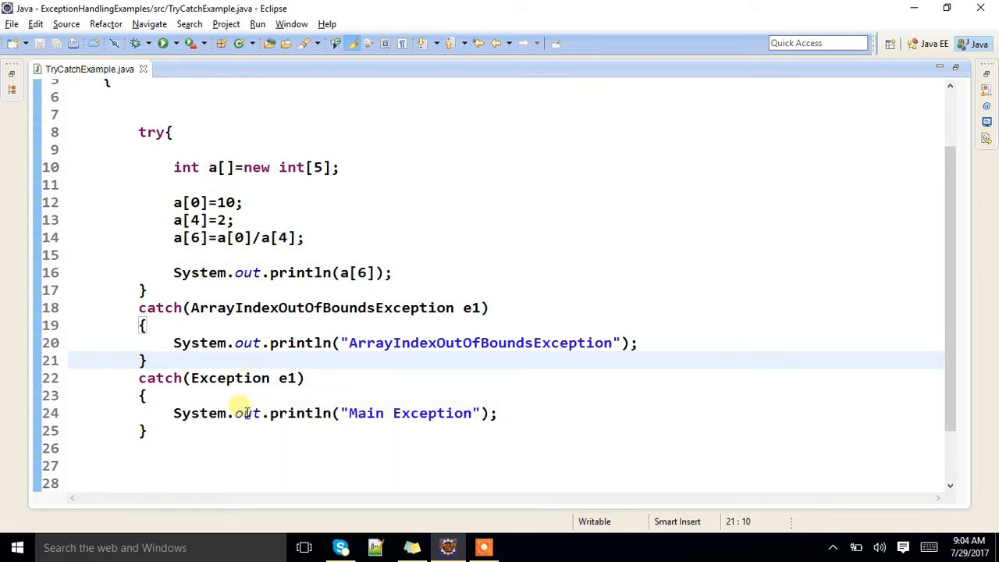
{"action": "mouse_move", "coordinate": [319, 344]}
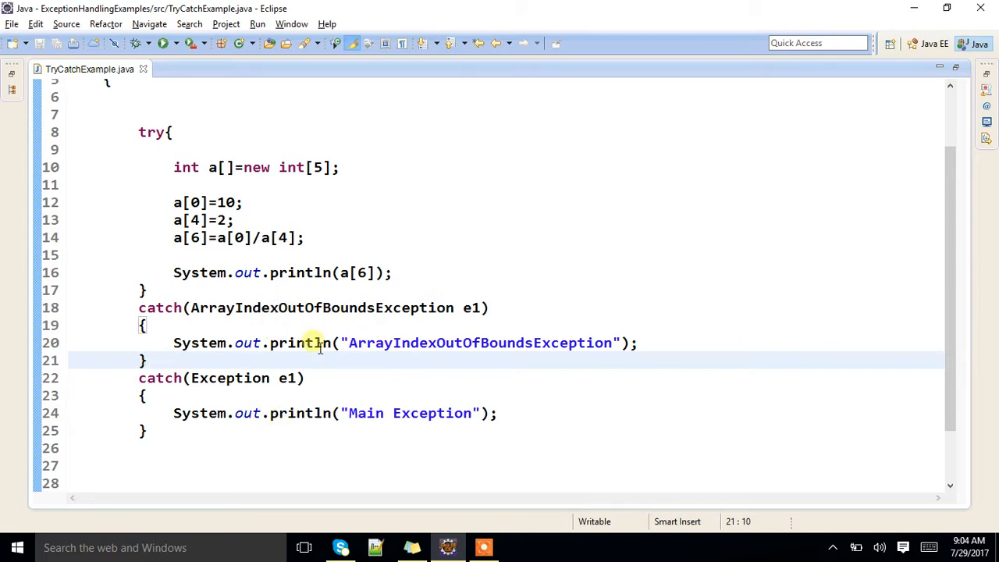
{"action": "mouse_move", "coordinate": [512, 216]}
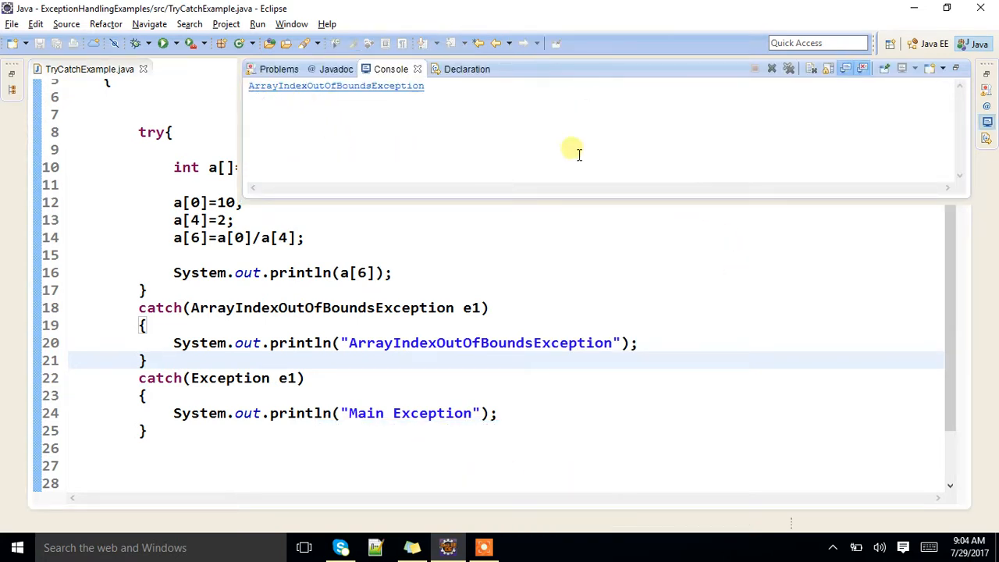
{"action": "mouse_move", "coordinate": [659, 383]}
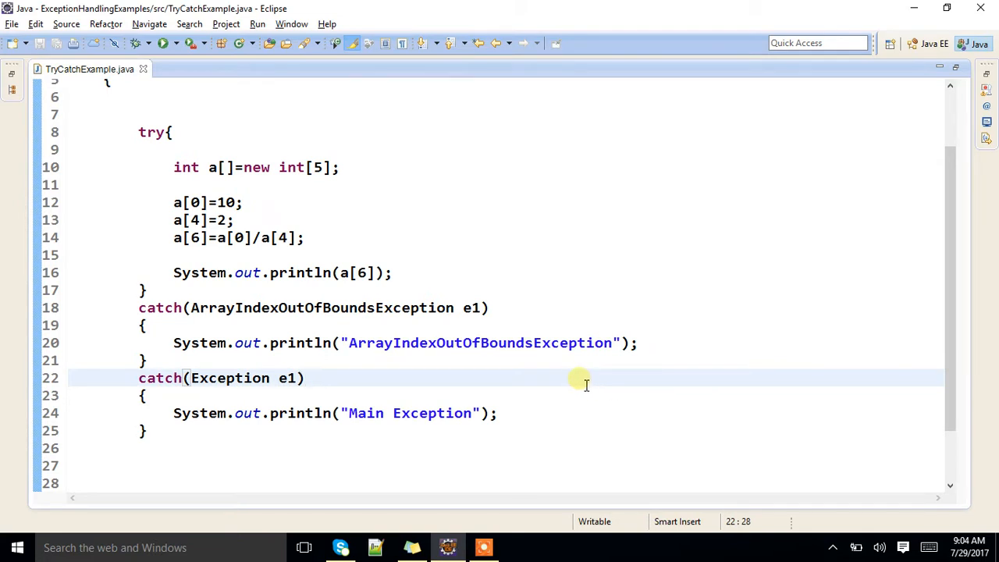
{"action": "mouse_move", "coordinate": [370, 262]}
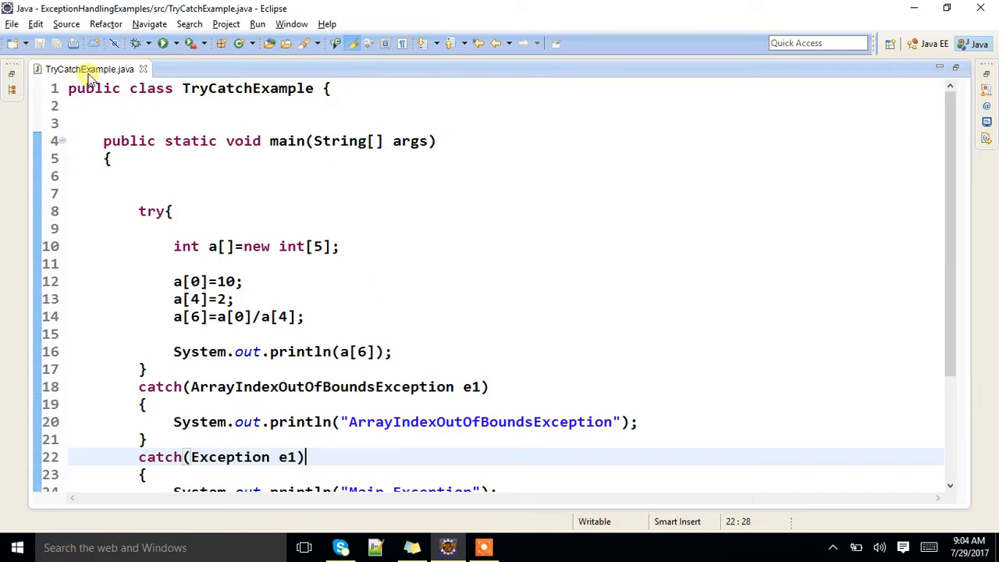
{"action": "mouse_move", "coordinate": [89, 69]}
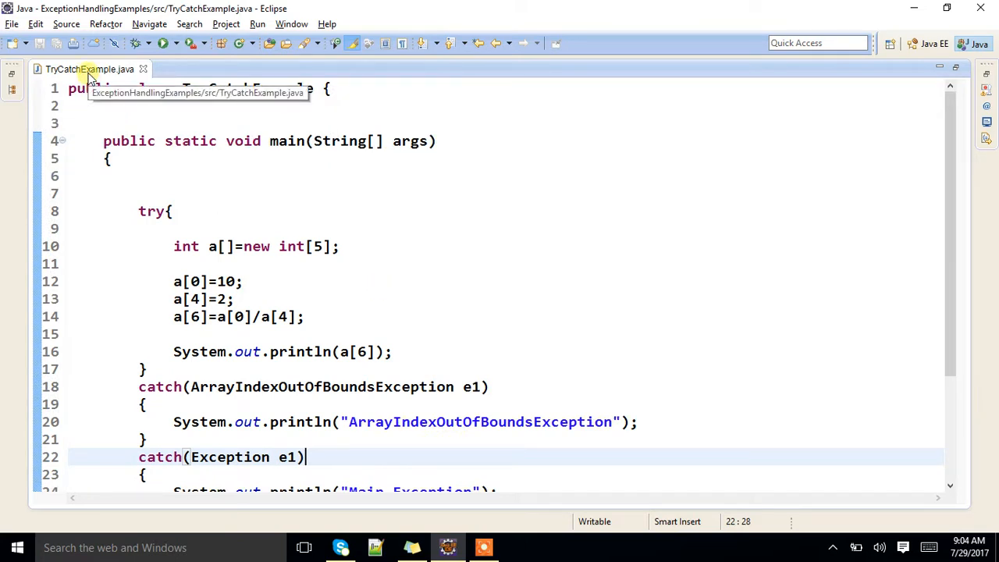
{"action": "mouse_move", "coordinate": [446, 546]}
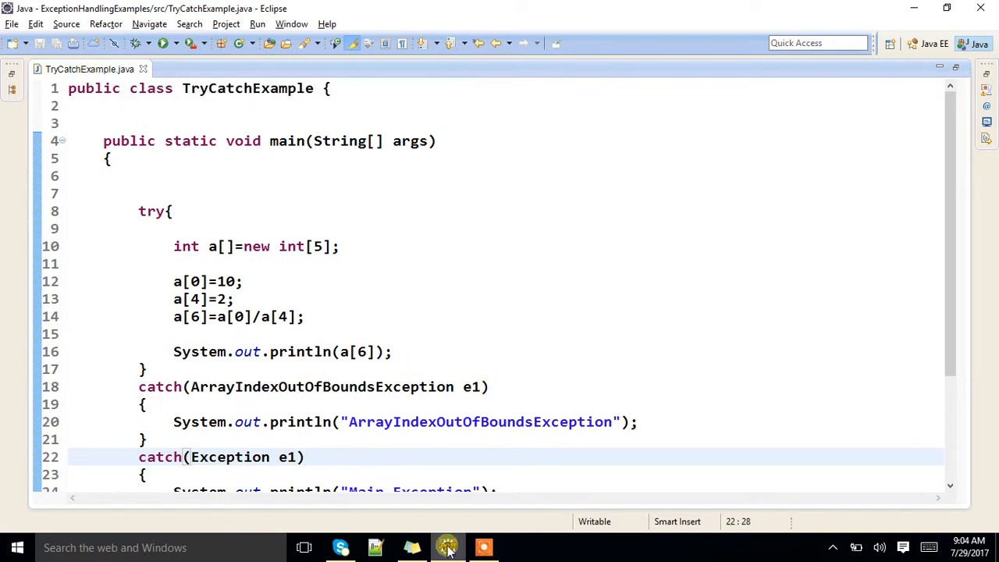